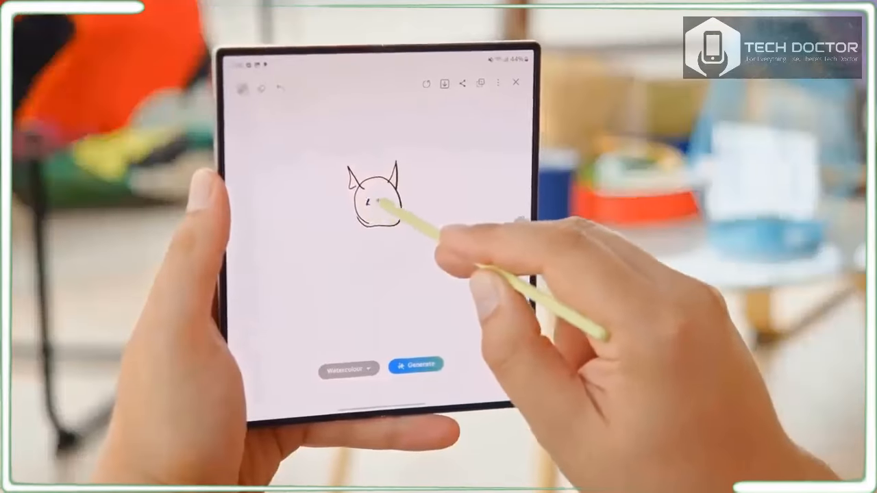
- Sketch the cat's whiskers and mouth, then generate the Watercolour-style image
{"action": "left_click_drag", "start_coordinate": [384, 199], "coordinate": [370, 219]}
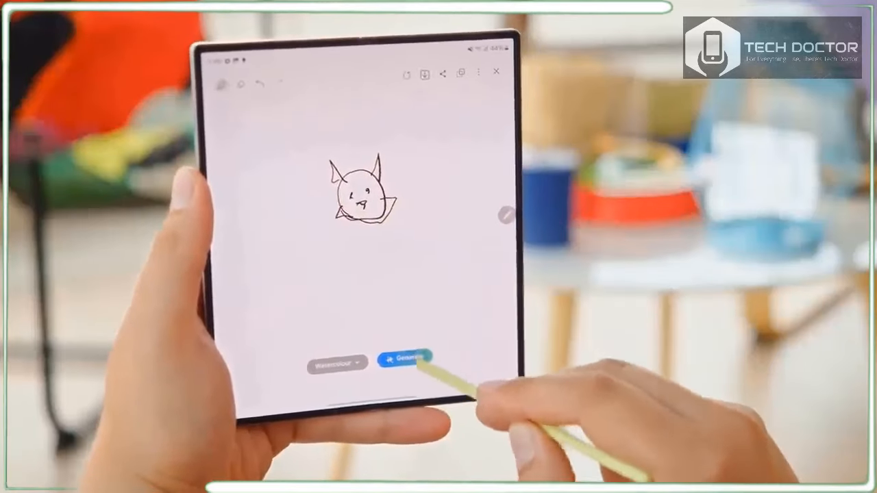
{"action": "left_click", "coordinate": [406, 356]}
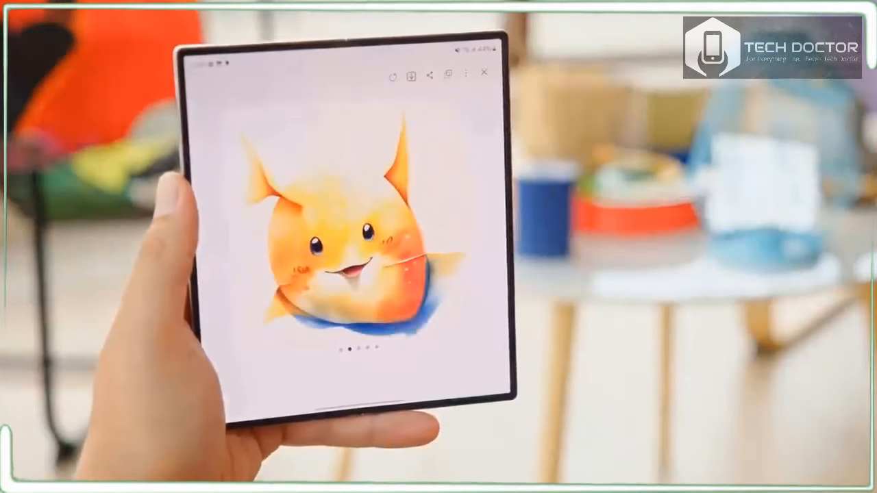